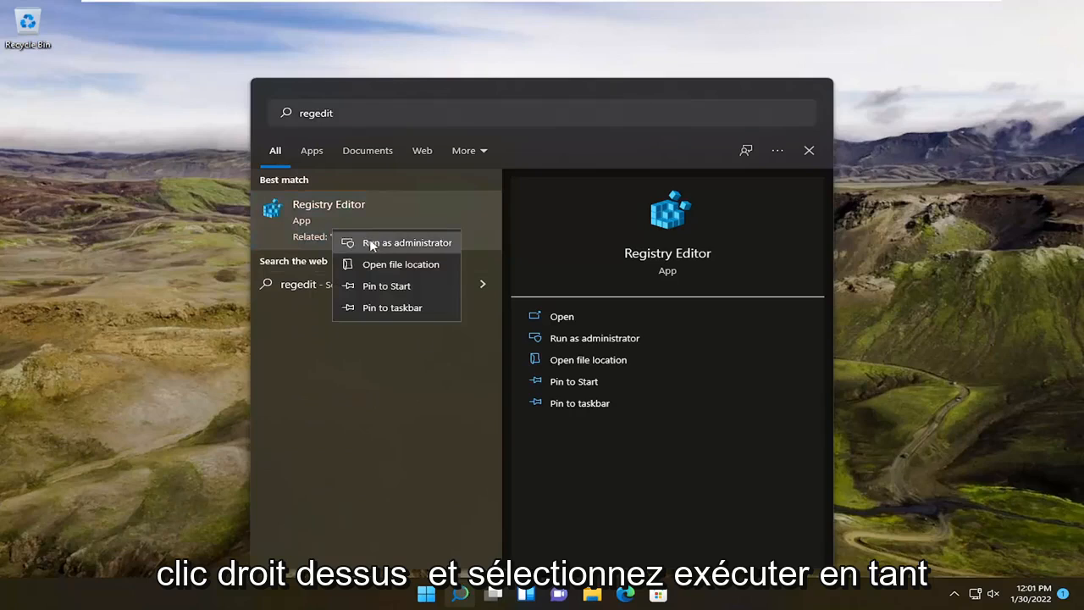
Step: Launch Registry Editor as administrator and approve the User Account Control prompt
click(404, 242)
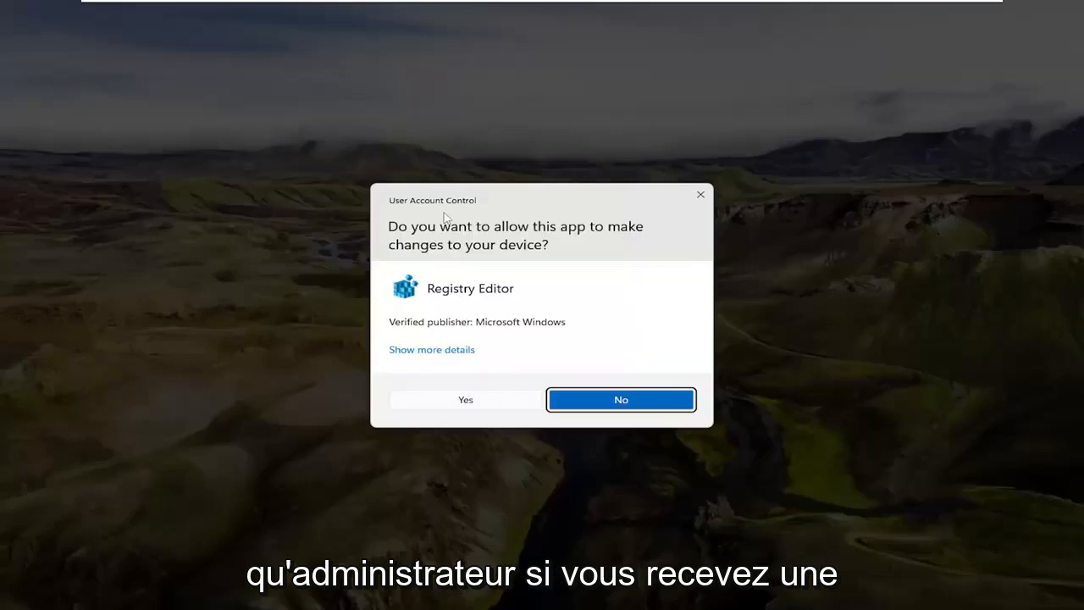
mouse_move(466, 417)
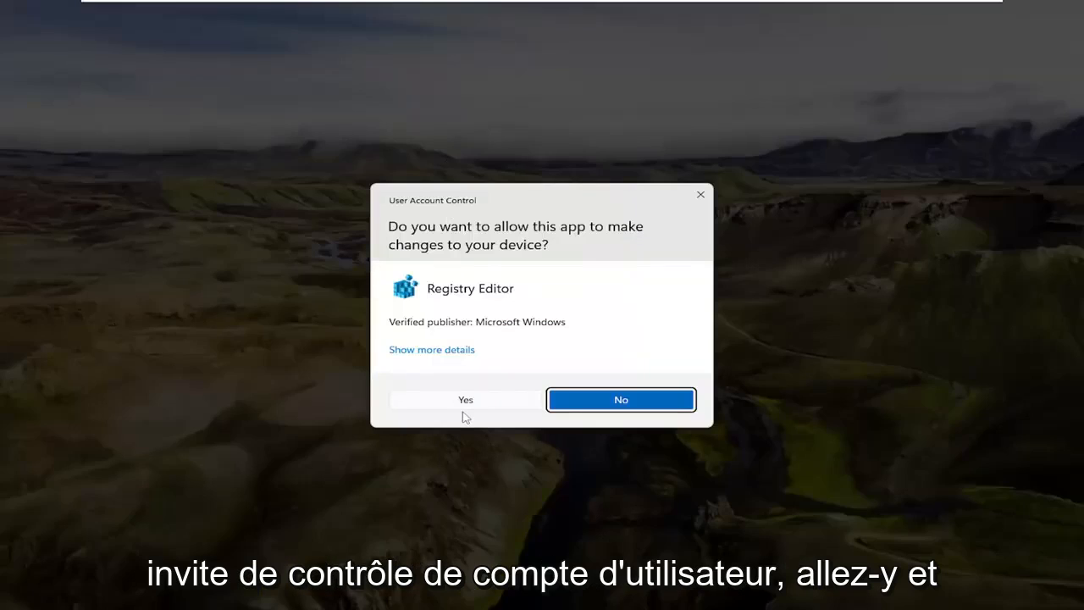
click(464, 400)
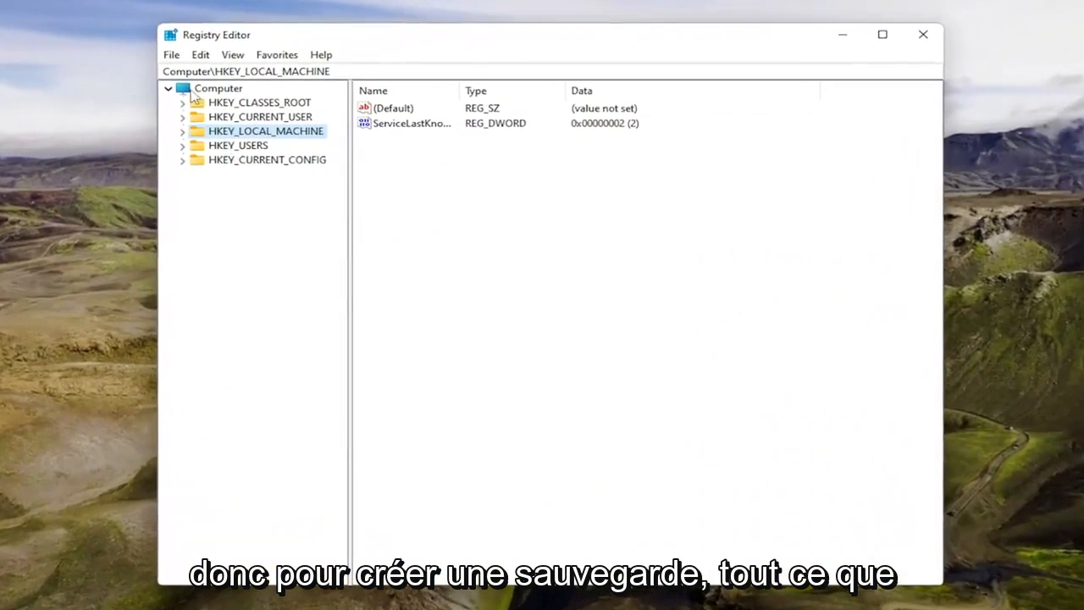
click(171, 54)
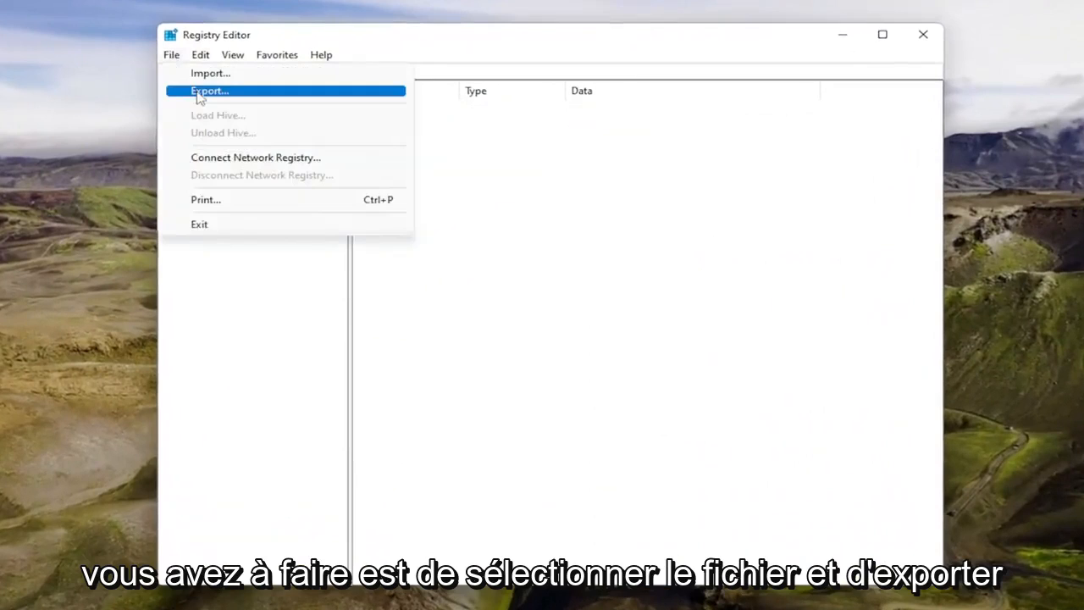
click(206, 92)
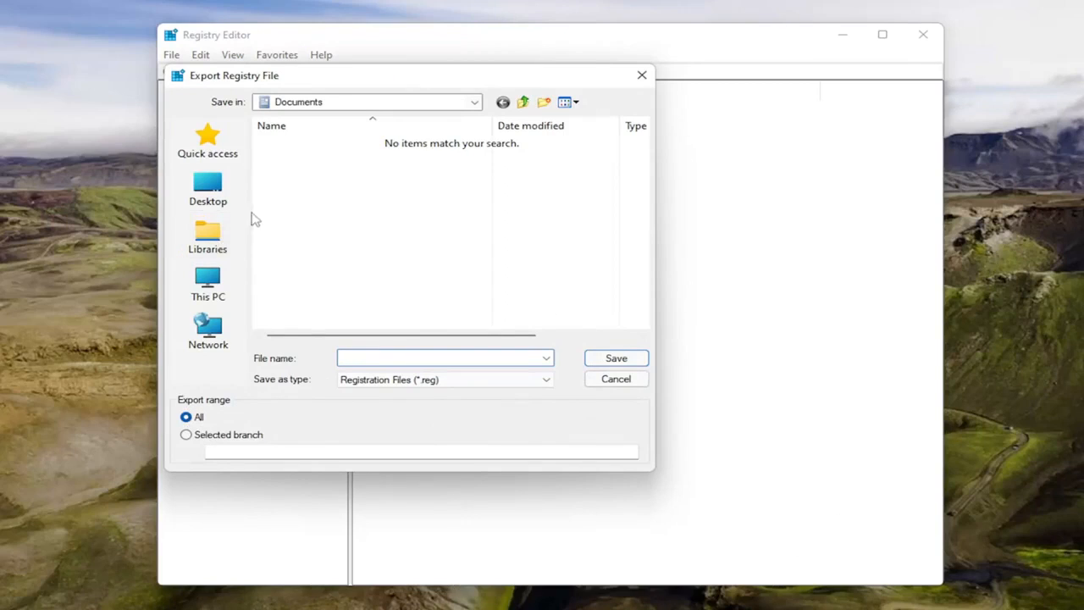
click(437, 357)
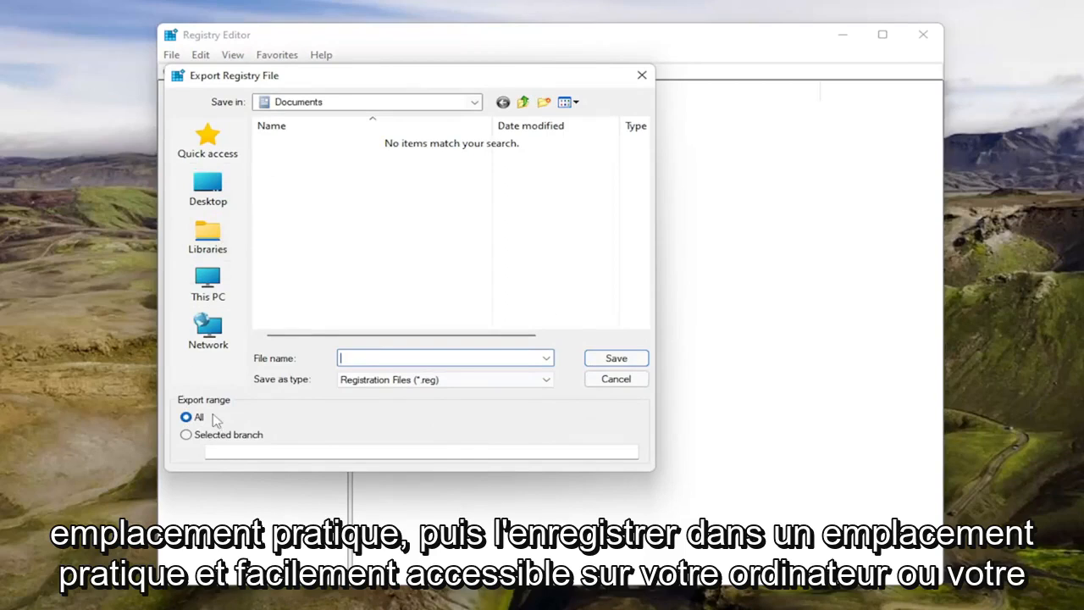
mouse_move(637, 387)
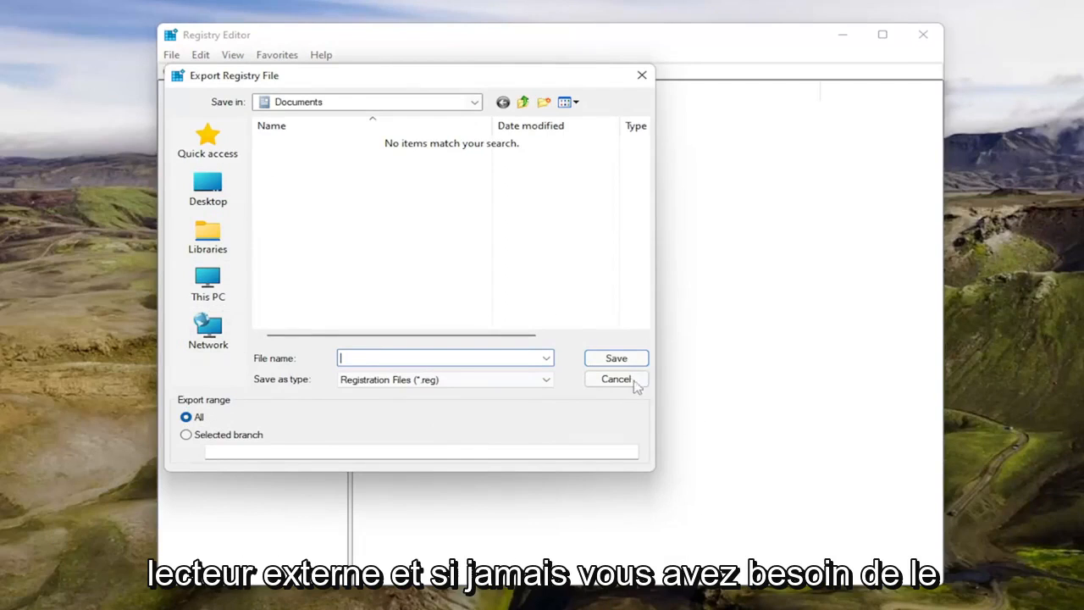
click(616, 380)
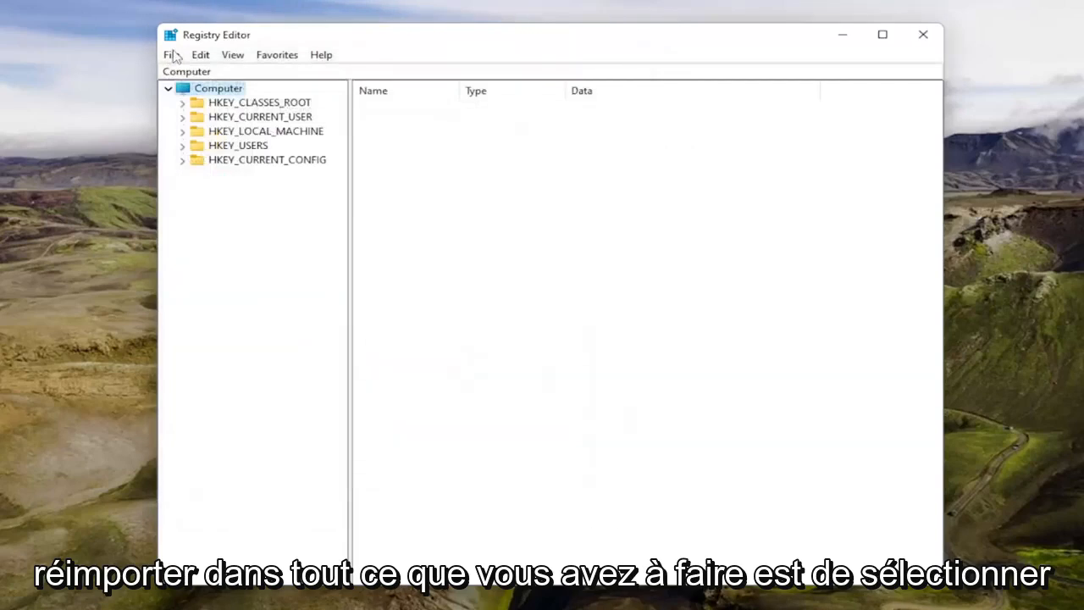
click(171, 54)
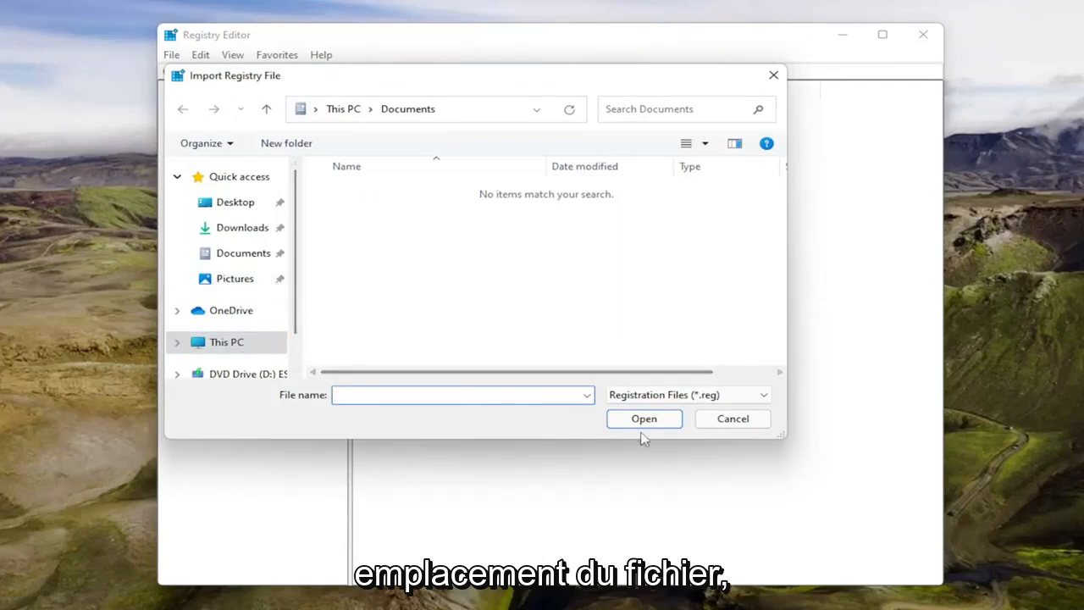
click(731, 419)
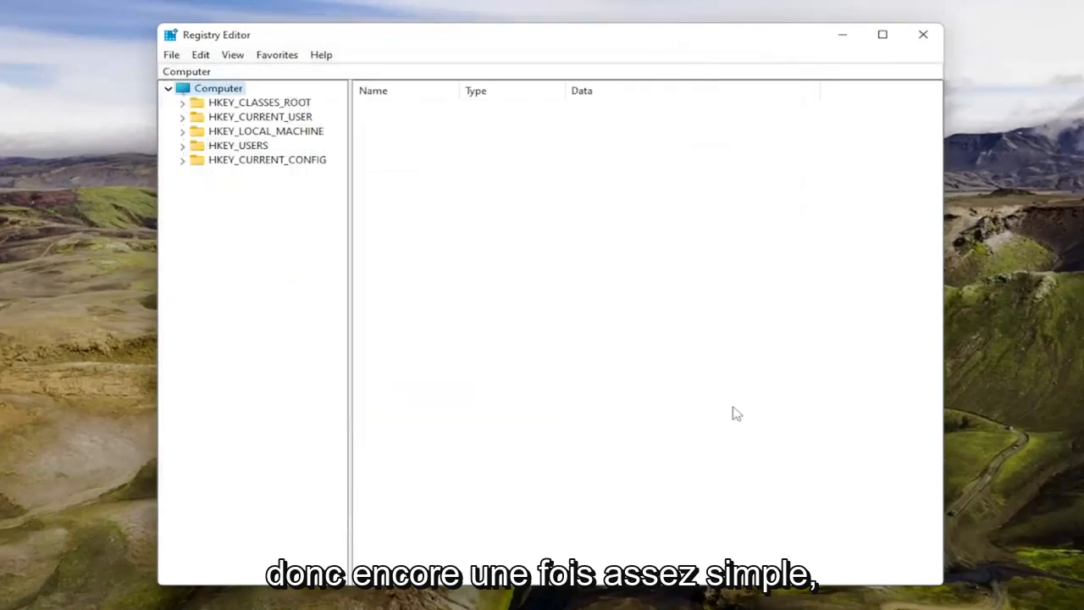
mouse_move(359, 139)
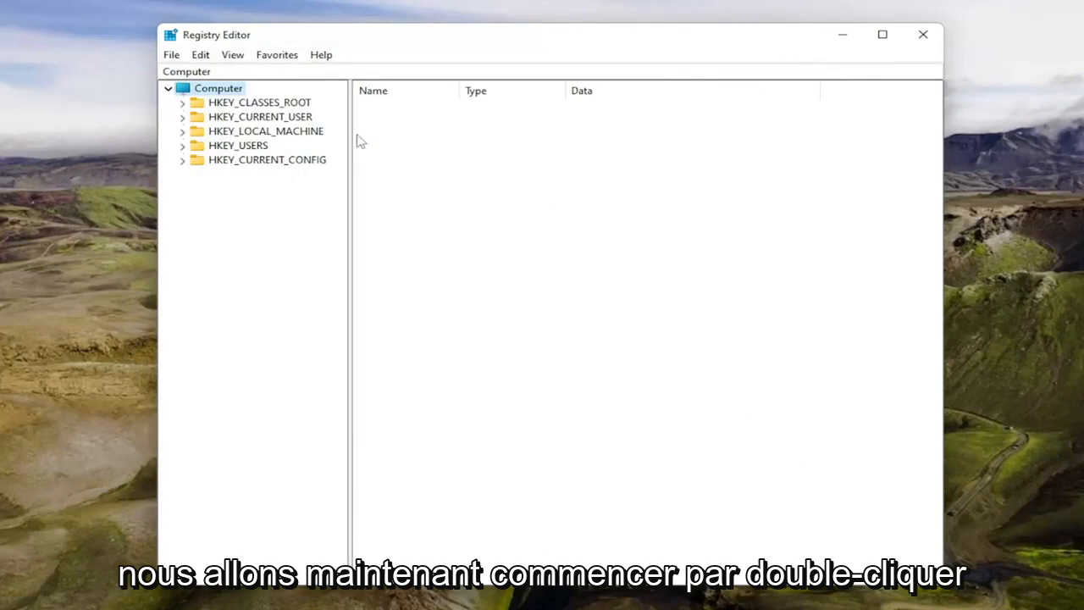
Step: Expand HKEY_LOCAL_MACHINE\SYSTEM\CurrentControlSet\Control and look through its subkeys for StorageDevicePolicies
double_click(264, 131)
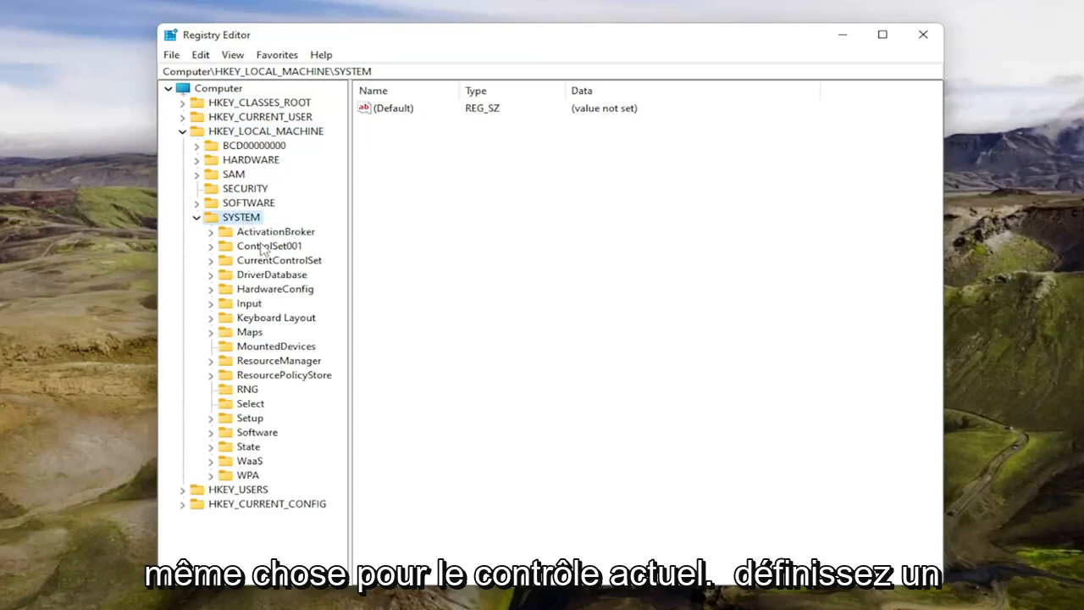
click(268, 245)
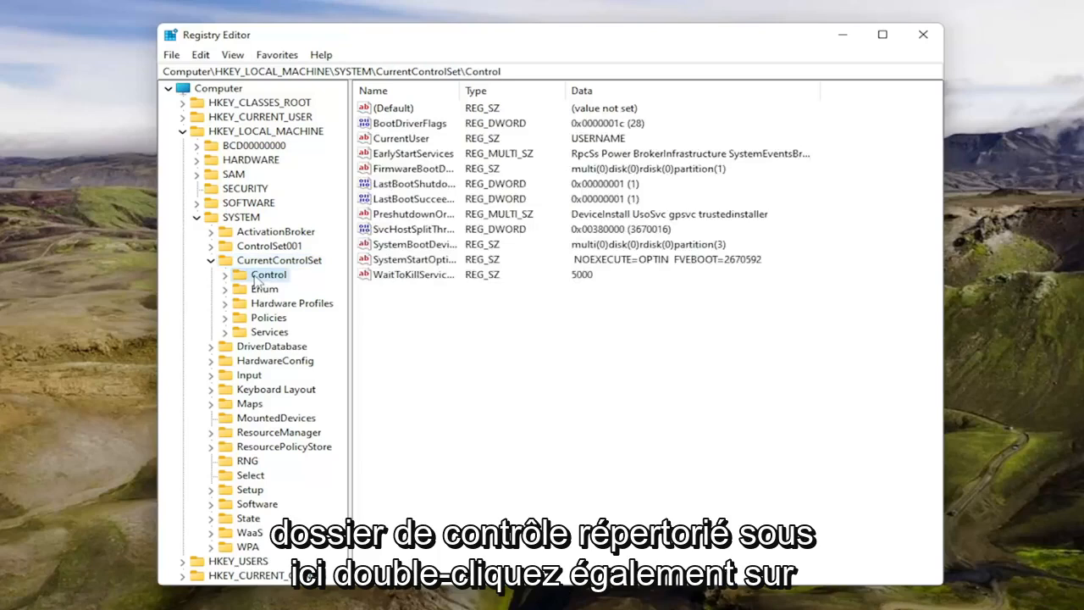
double_click(267, 274)
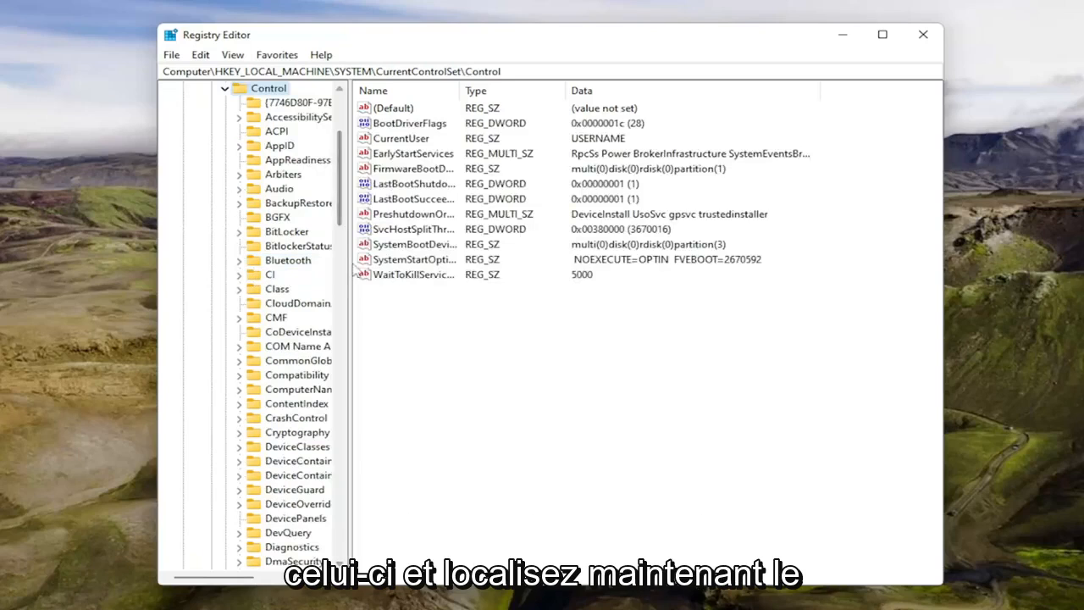
scroll(down, 3)
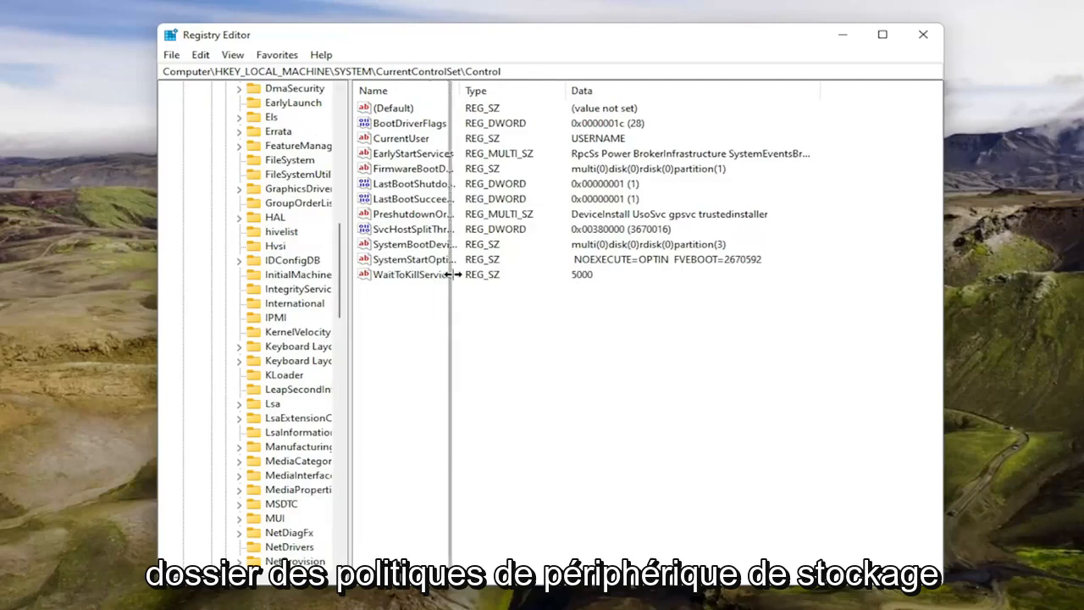
click(314, 461)
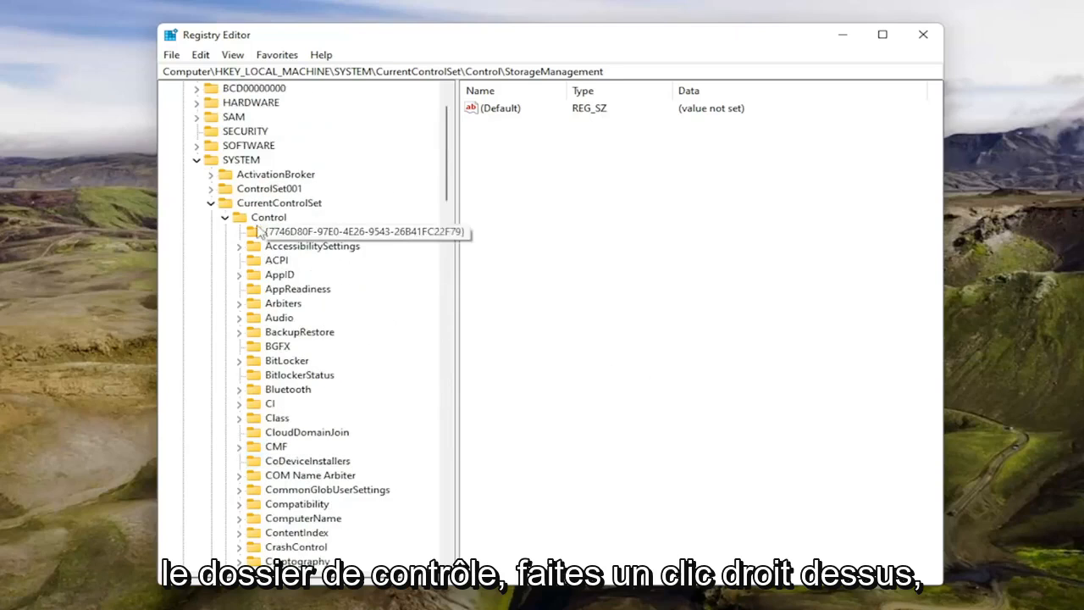
Step: Create a new key named StorageDevicePolicies under the Control key
right_click(268, 217)
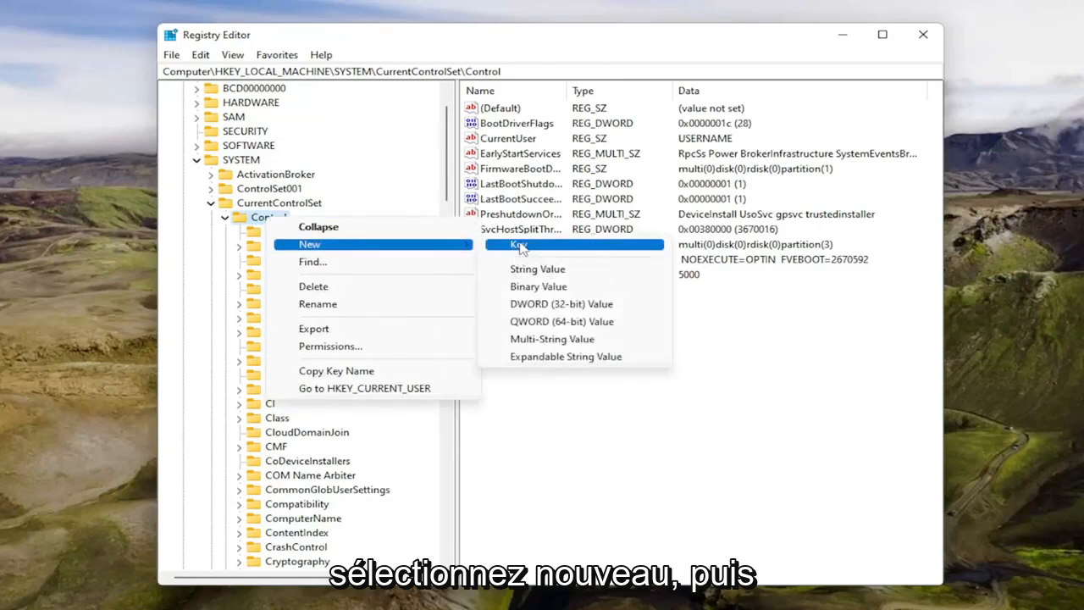
click(518, 243)
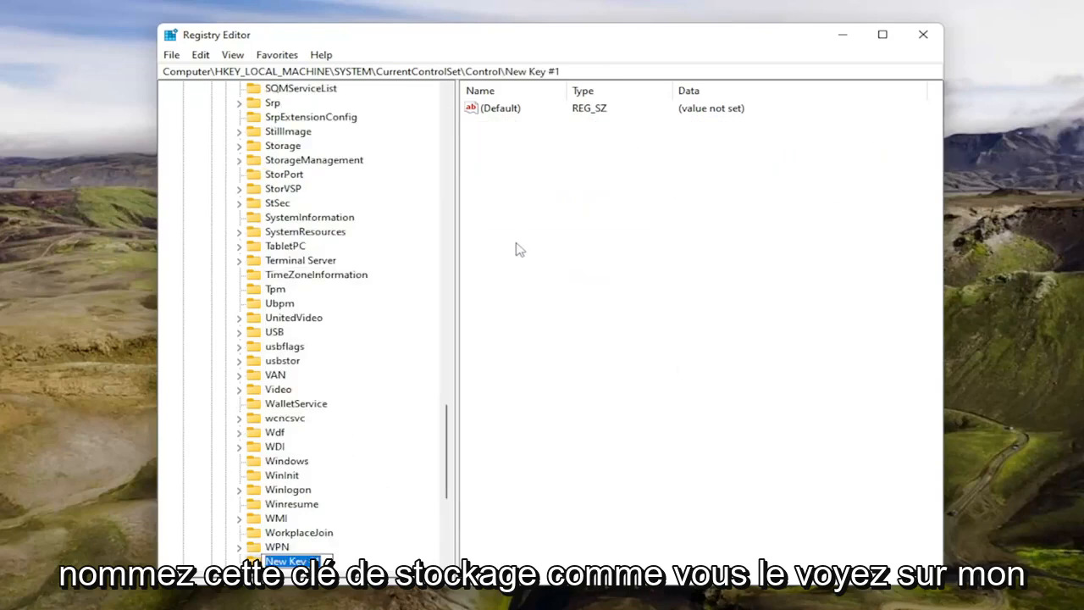
text(StorageDevicePolicies)
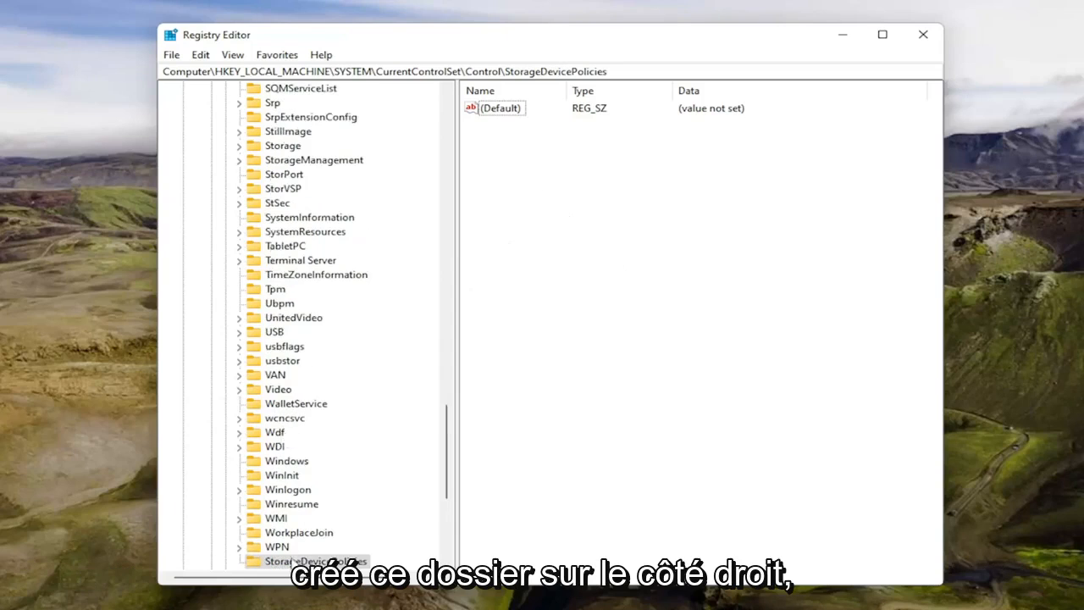
Step: Add a new DWORD (32-bit) value named WriteProtect inside StorageDevicePolicies
right_click(509, 159)
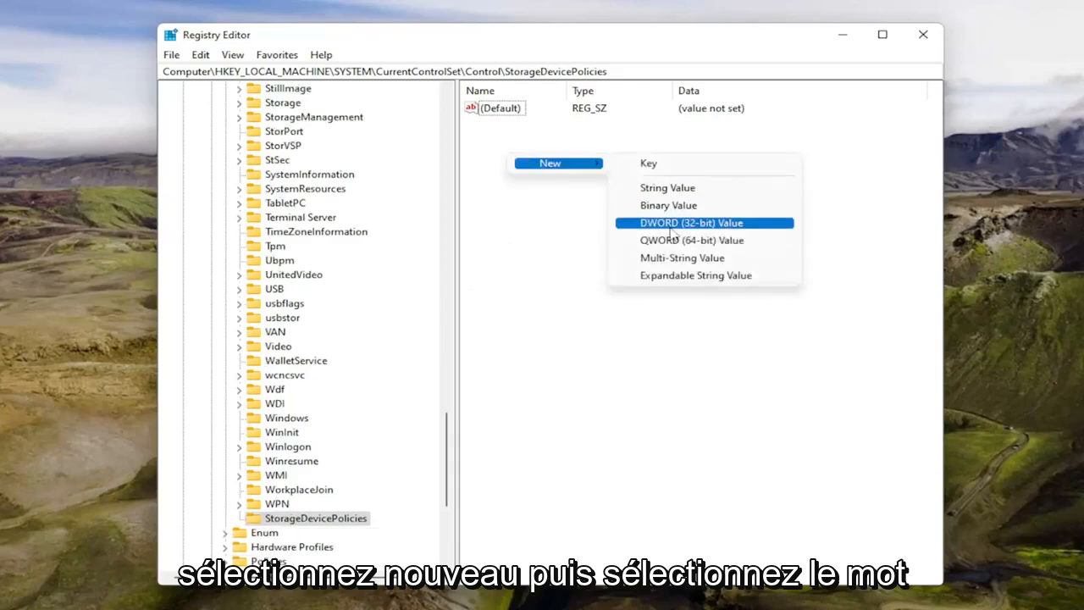
click(703, 223)
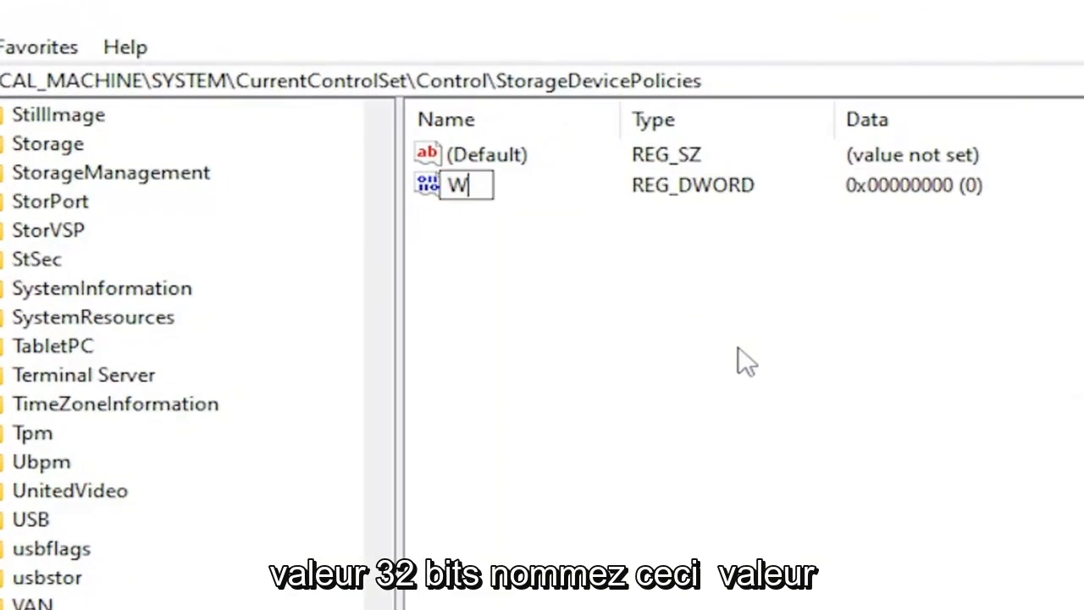
text(riteProt)
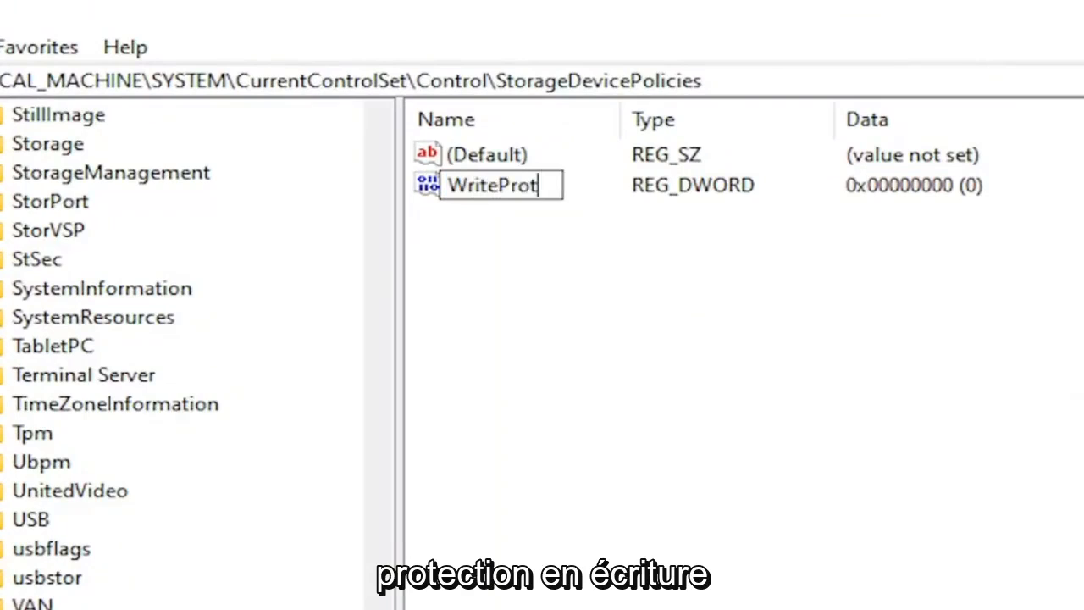
text(ect)
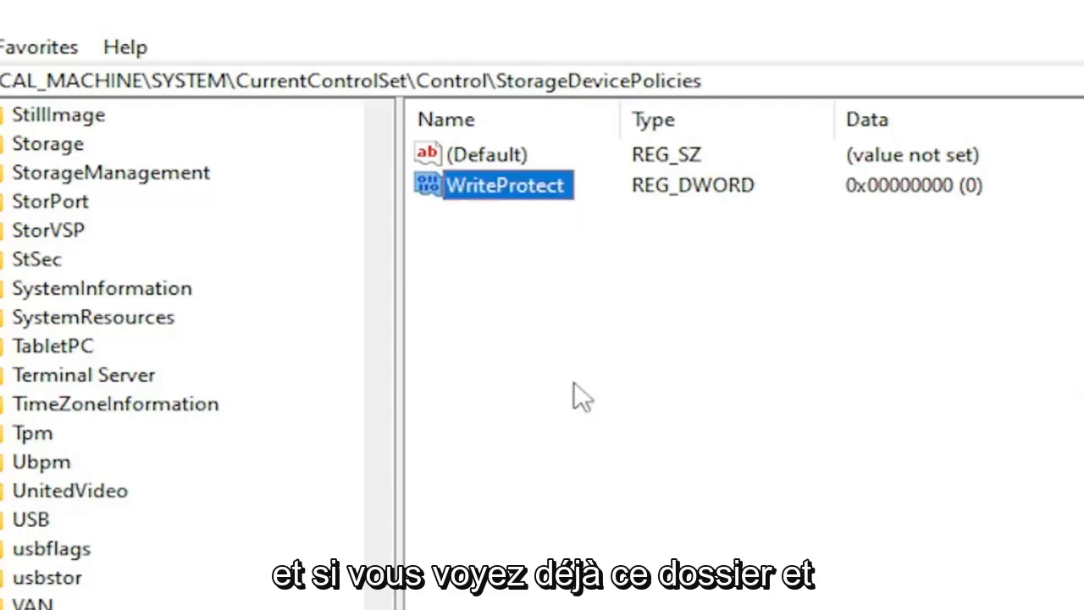
click(507, 184)
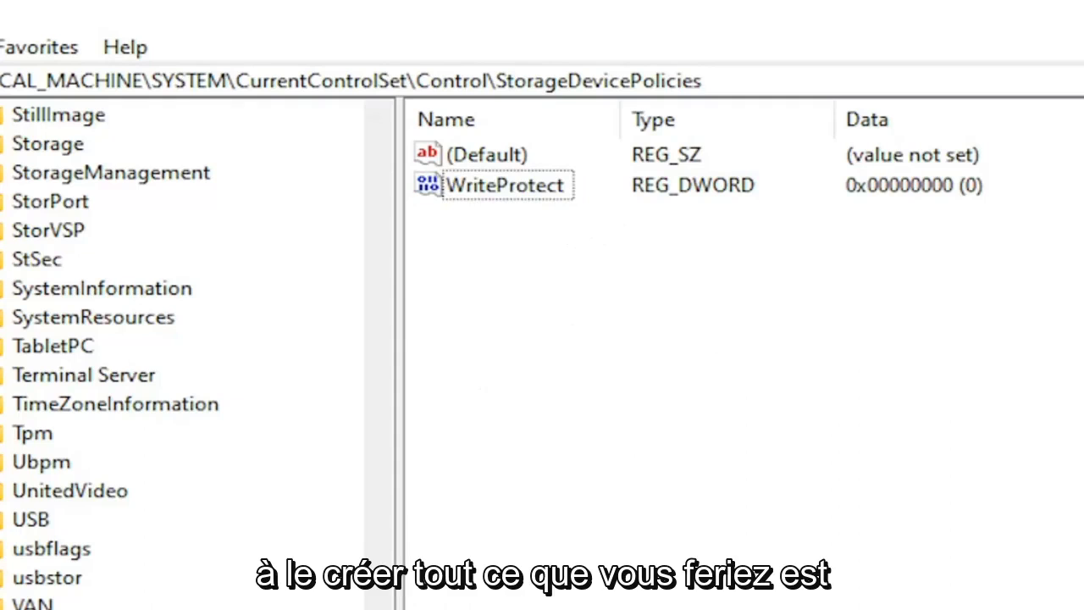
Step: Confirm the WriteProtect value's data as 0
click(505, 185)
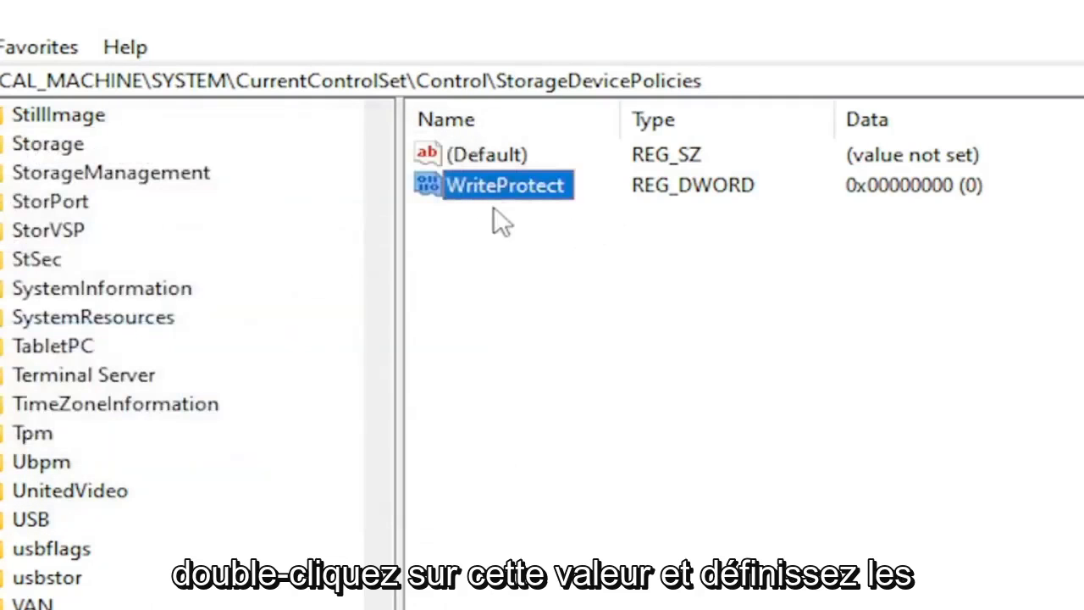
double_click(505, 185)
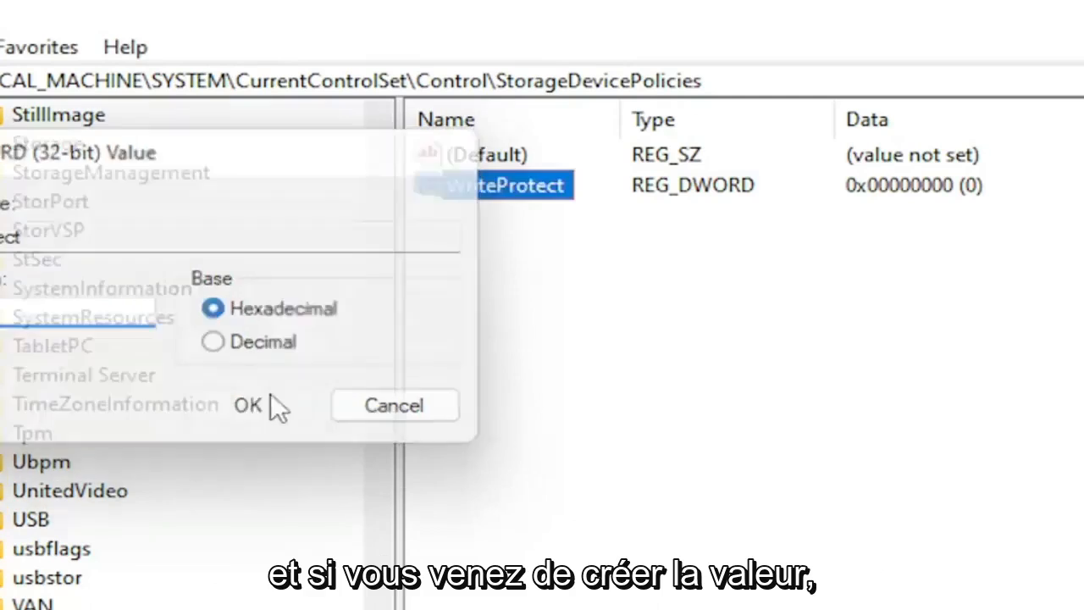
click(247, 405)
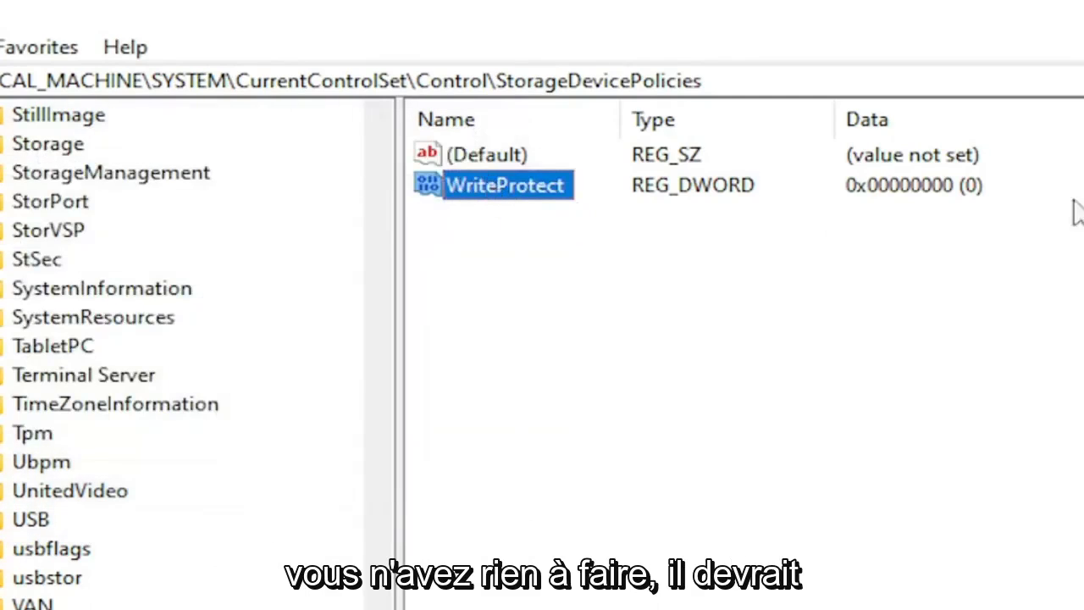
mouse_move(555, 221)
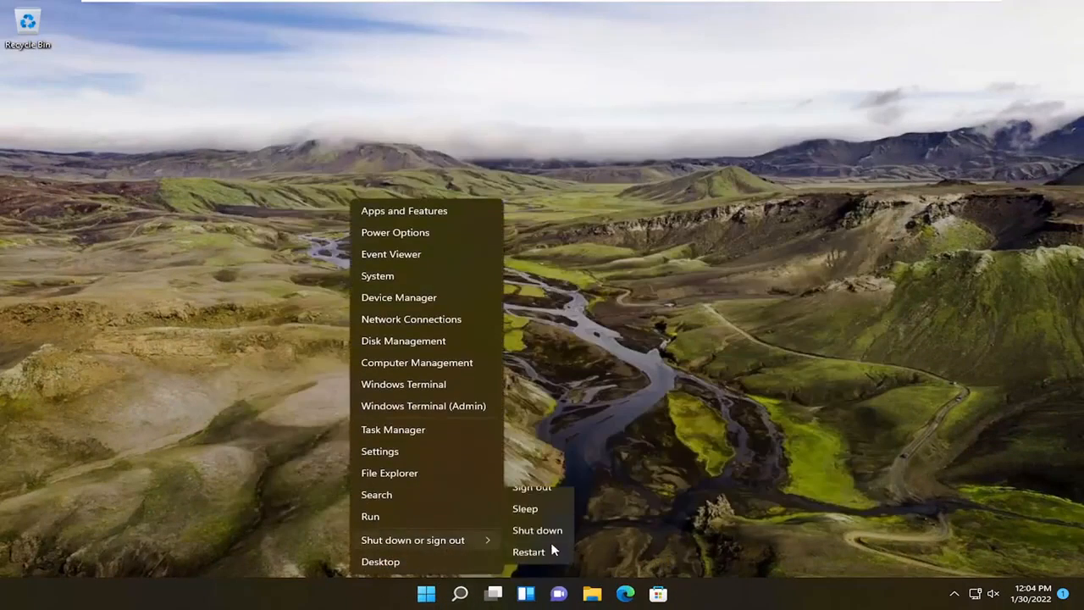
Step: Restart the computer from the Win+X power menu
click(528, 487)
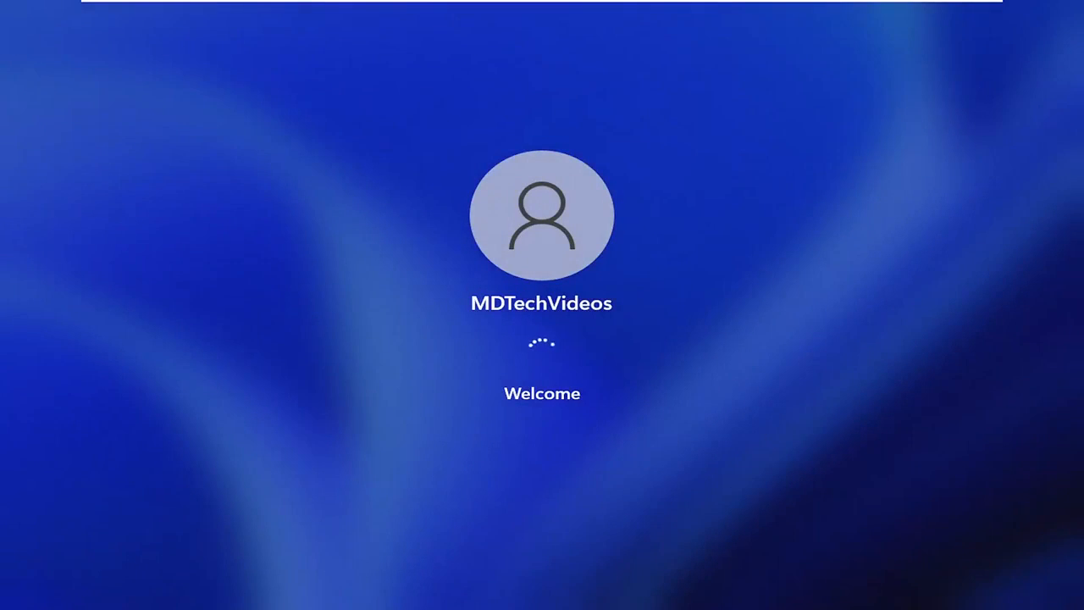